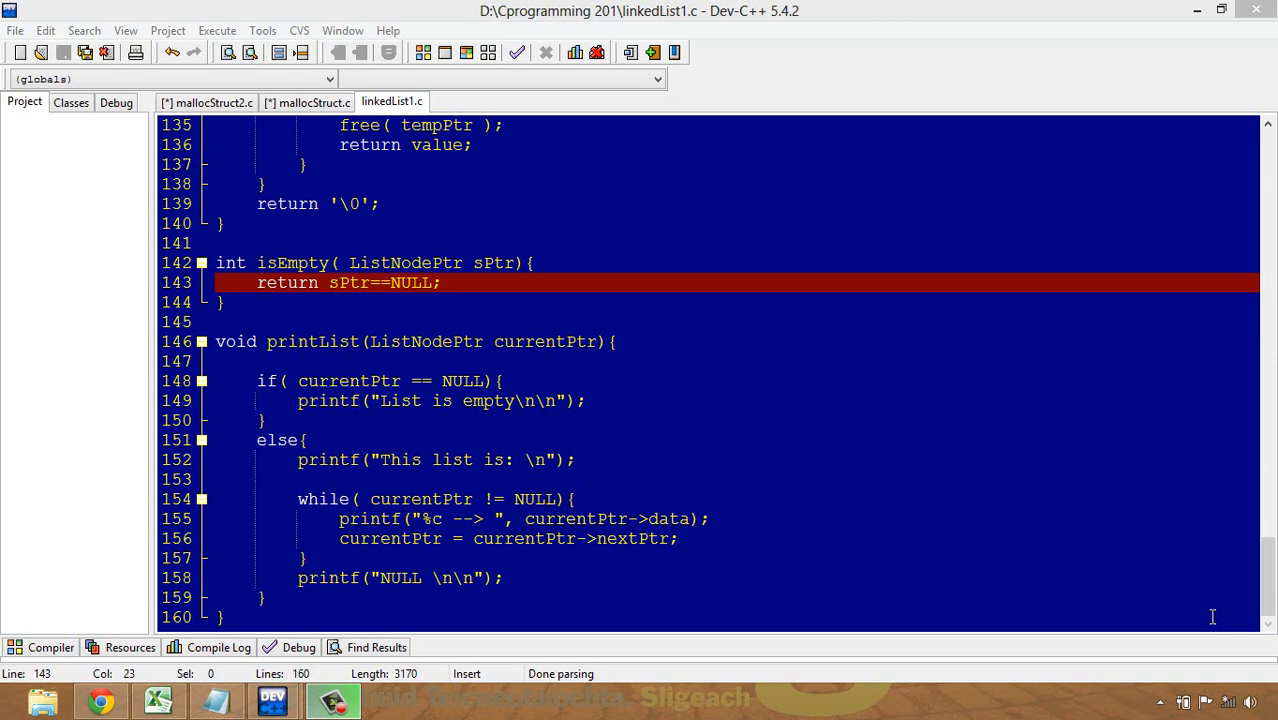
{"action": "mouse_move", "coordinate": [1191, 617]}
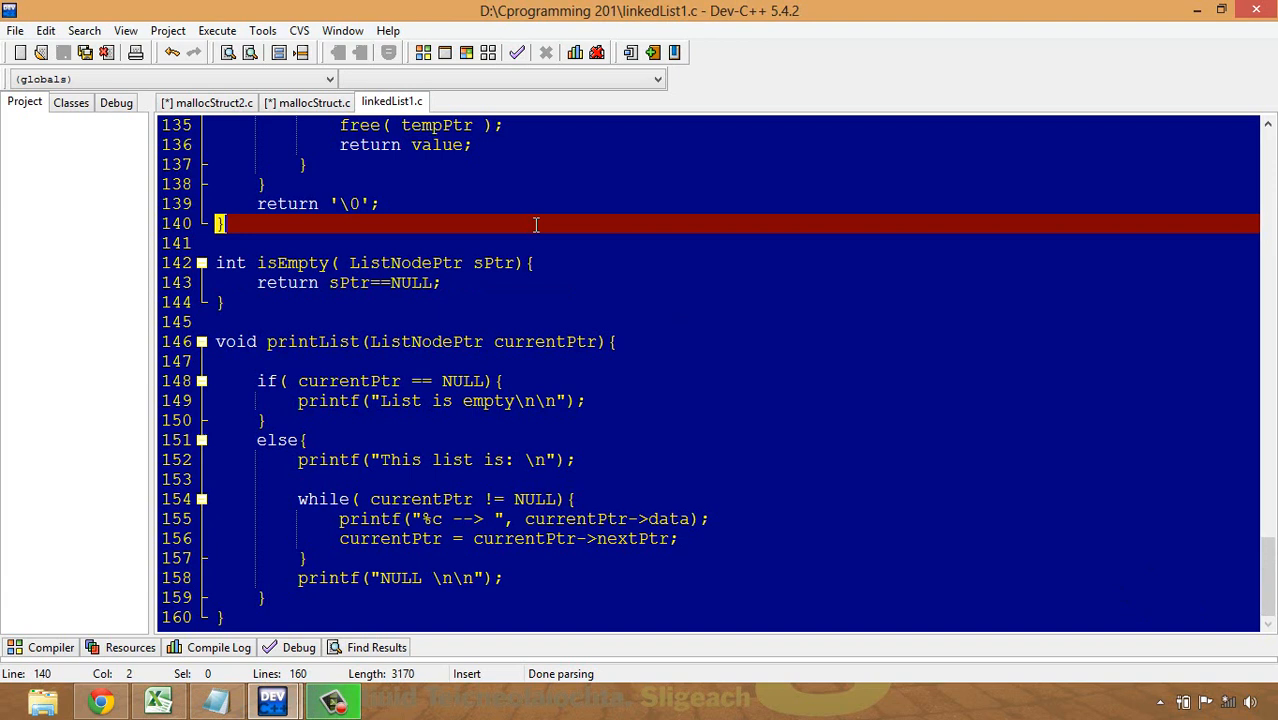
Step: Highlight the expression sPtr==NULL in isEmpty's return statement on line 143
{"action": "left_click", "coordinate": [257, 262]}
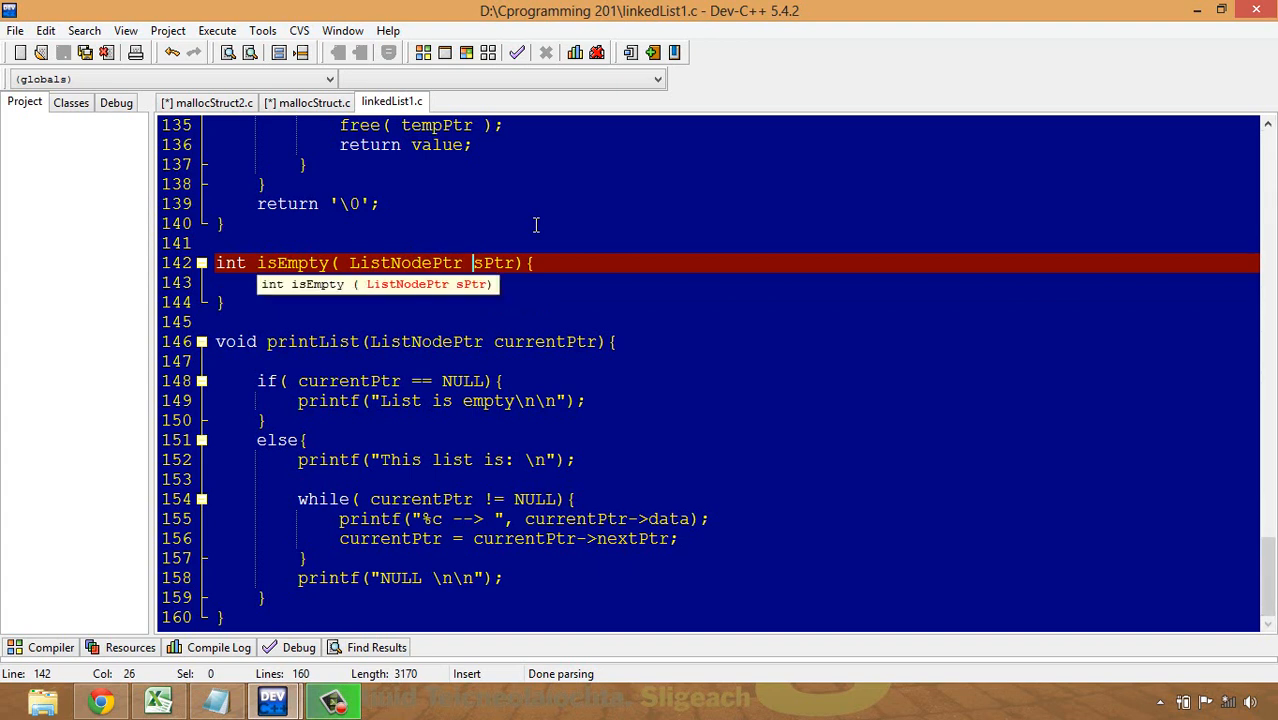
{"action": "type", "text": "return sPtr==NULL;"}
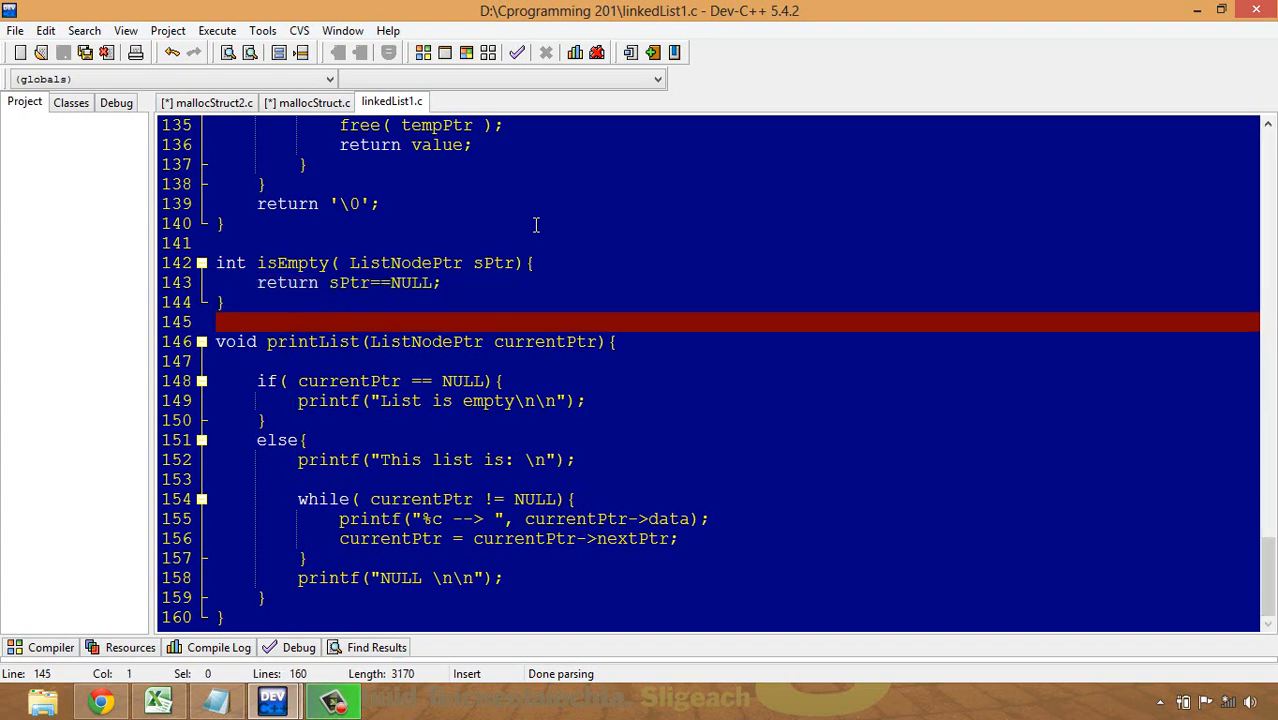
{"action": "left_click", "coordinate": [330, 282]}
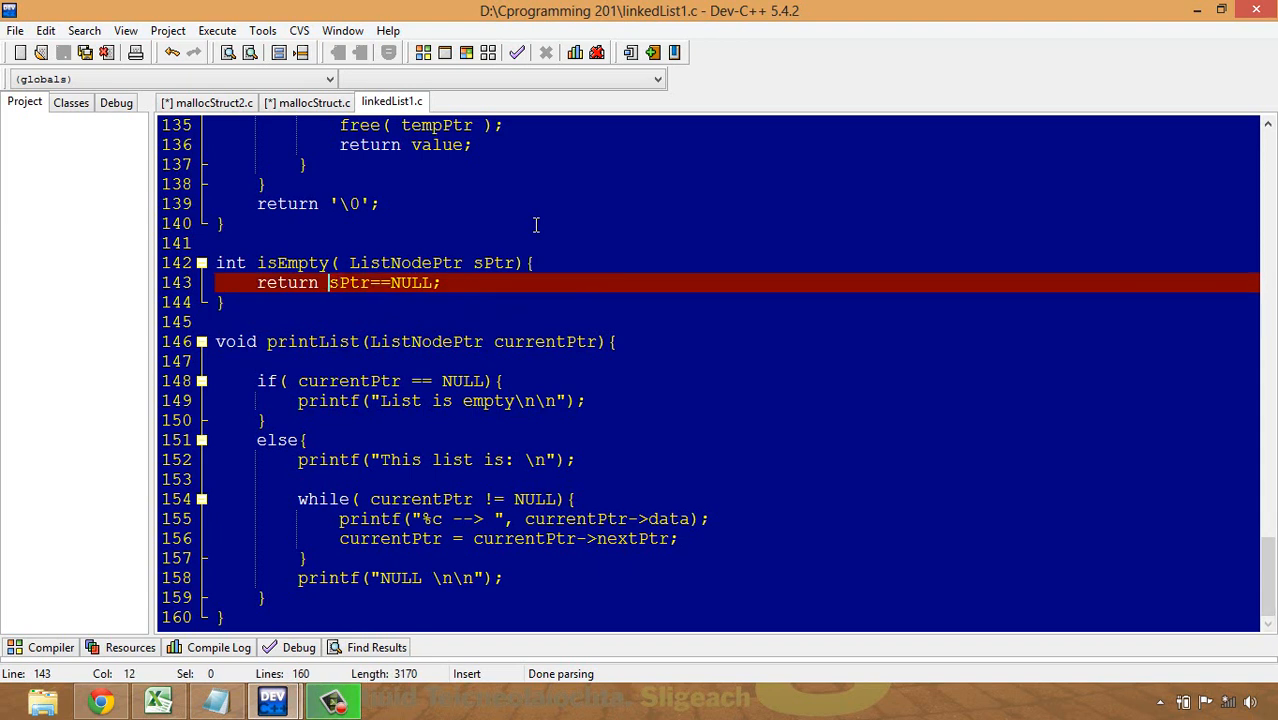
{"action": "left_click_drag", "start_coordinate": [328, 282], "coordinate": [440, 282]}
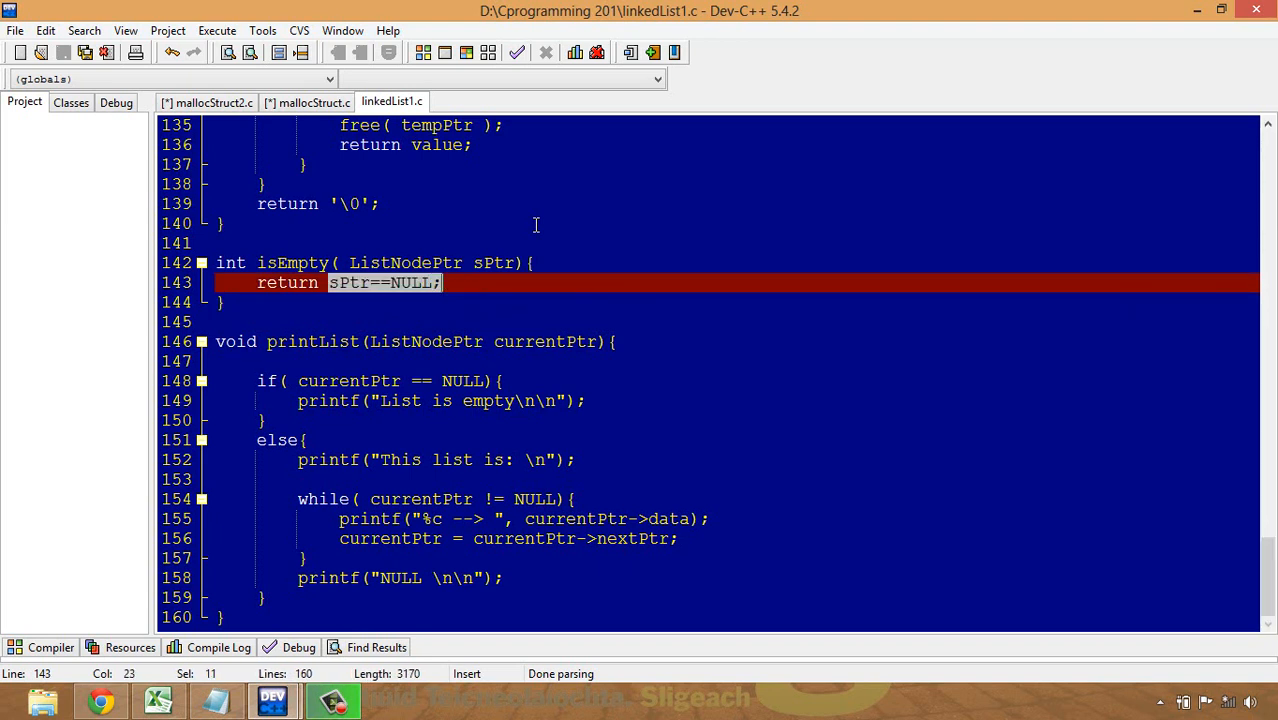